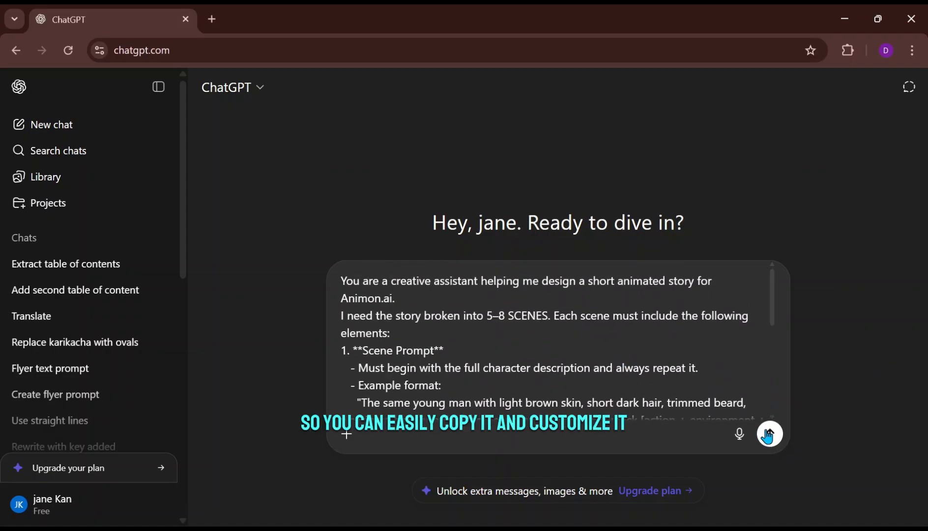
- Submit the story-design request and scroll through the generated Lost Sketchbook scenes
{"action": "left_click", "coordinate": [769, 434]}
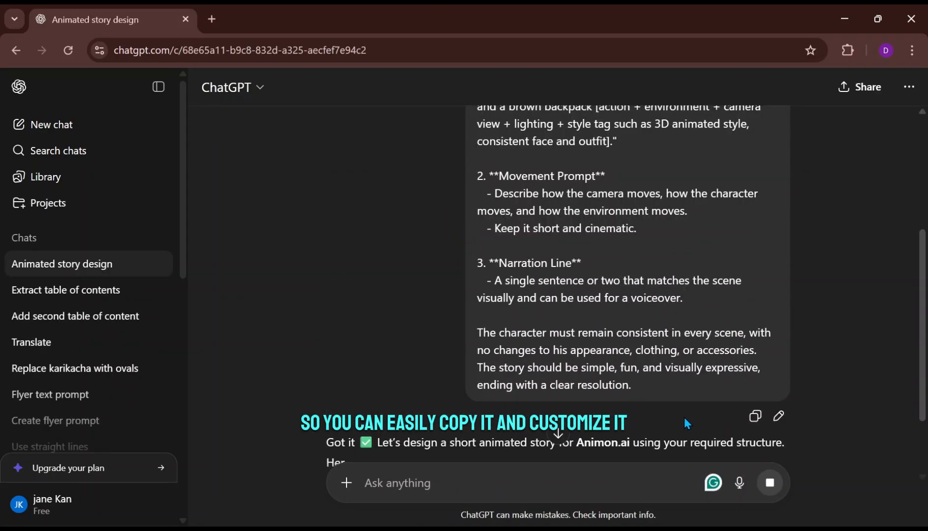
{"action": "scroll", "scroll_direction": "down", "scroll_amount": 3}
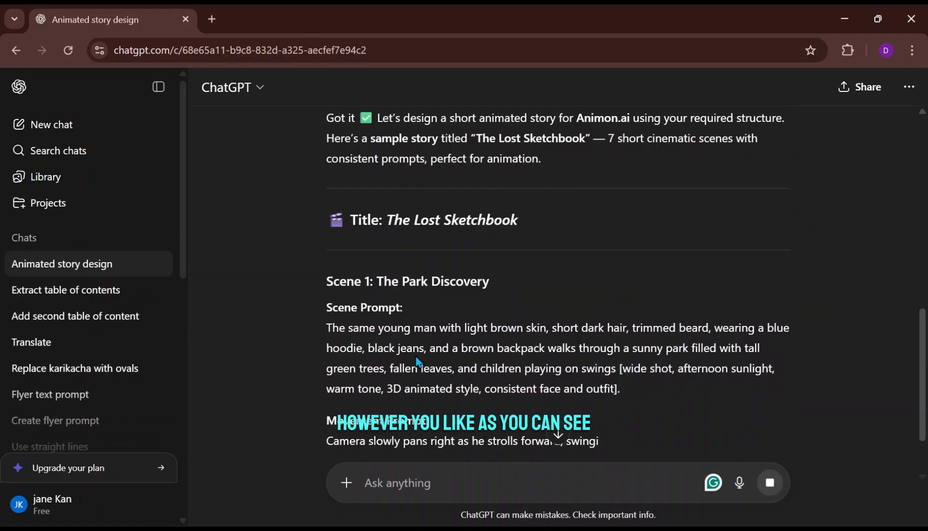
{"action": "scroll", "scroll_direction": "down", "scroll_amount": 3}
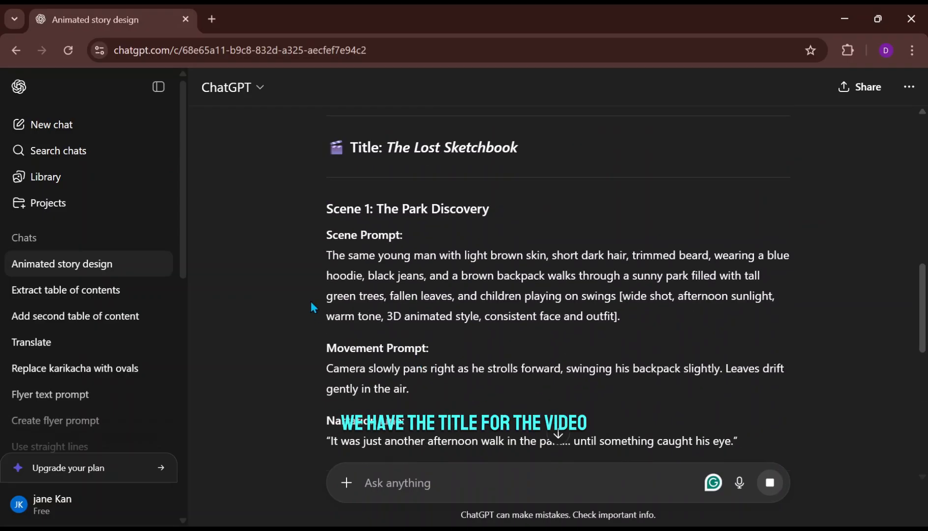
- Highlight Scene 1's movement prompt and narration line, then read the remaining scenes
{"action": "left_click_drag", "start_coordinate": [326, 255], "coordinate": [619, 316]}
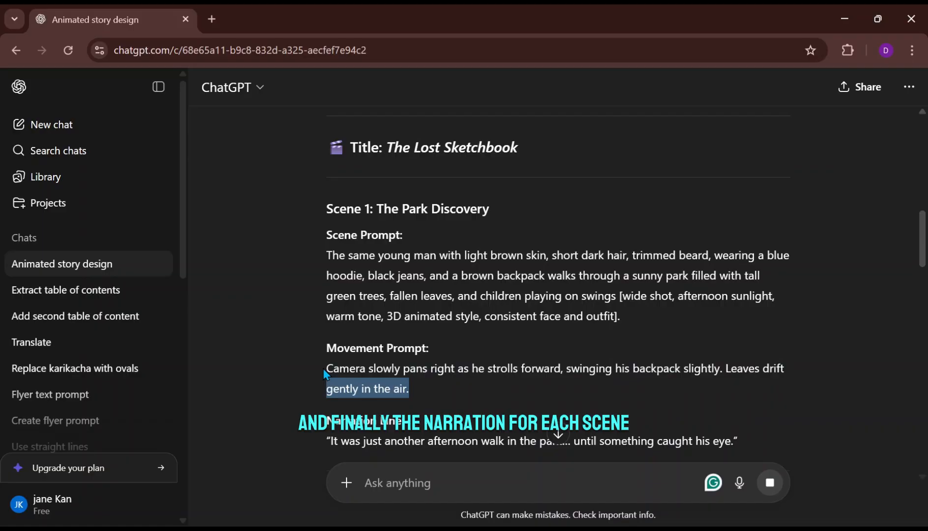
{"action": "scroll", "scroll_direction": "down", "scroll_amount": 3}
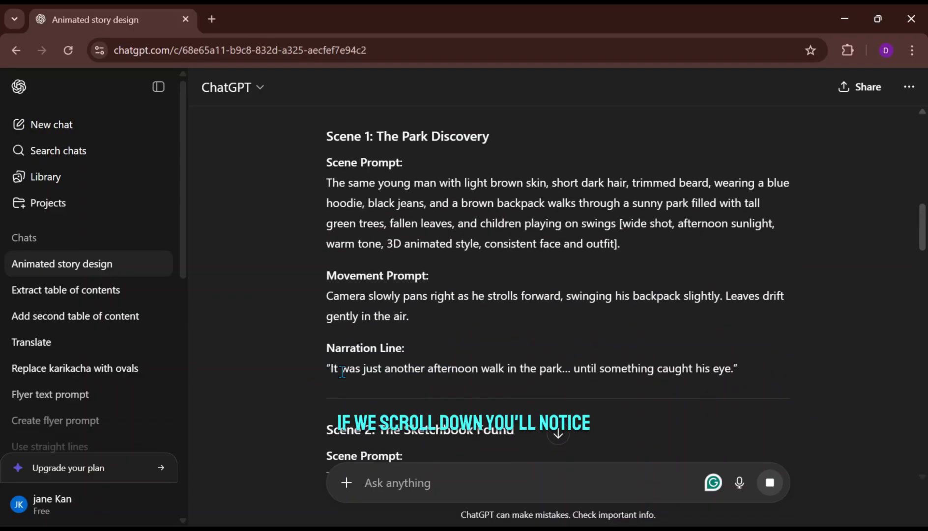
{"action": "left_click_drag", "start_coordinate": [329, 369], "coordinate": [736, 368]}
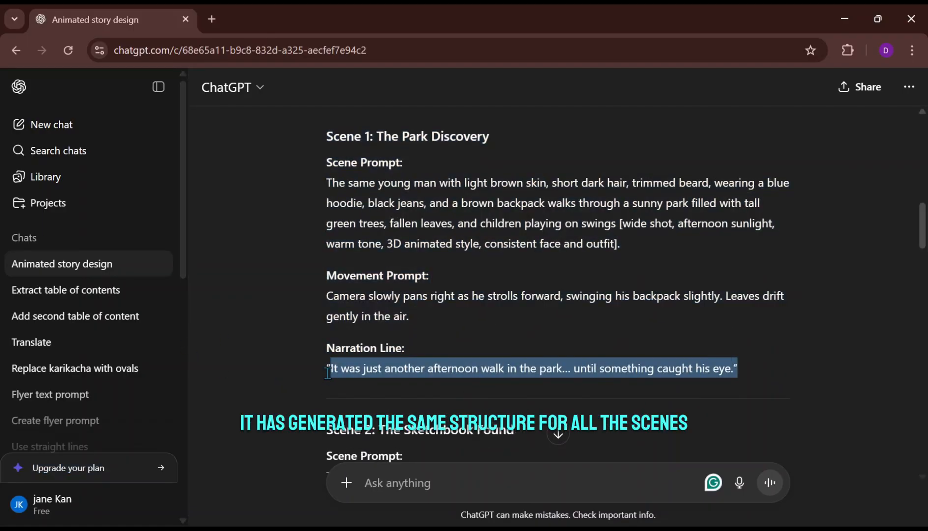
{"action": "scroll", "scroll_direction": "down", "scroll_amount": 3}
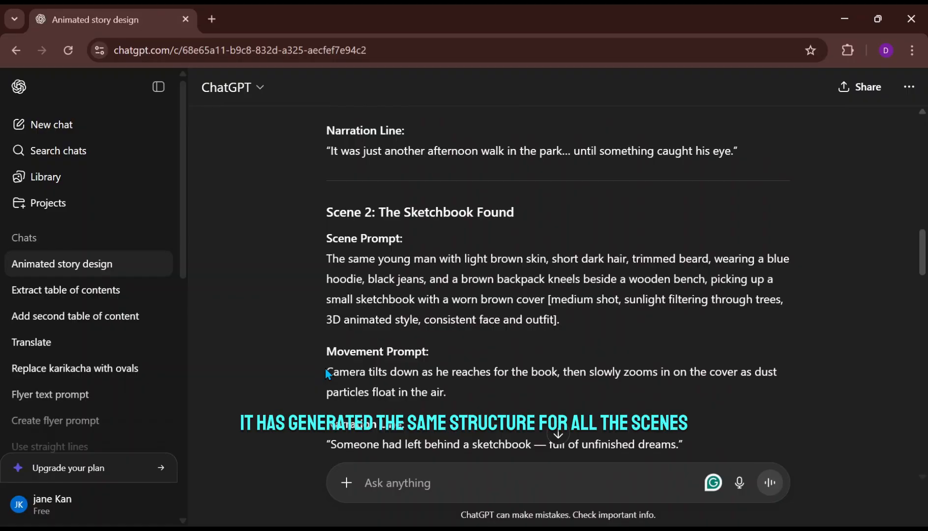
{"action": "scroll", "scroll_direction": "down", "scroll_amount": 3}
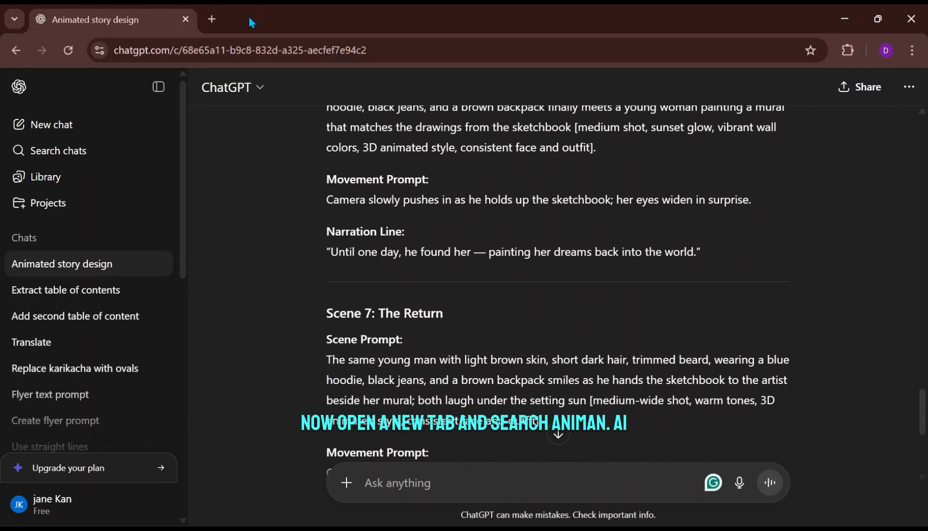
- Open animon.ai in a new tab and sign in via Sign Up with Google
{"action": "left_click", "coordinate": [211, 19]}
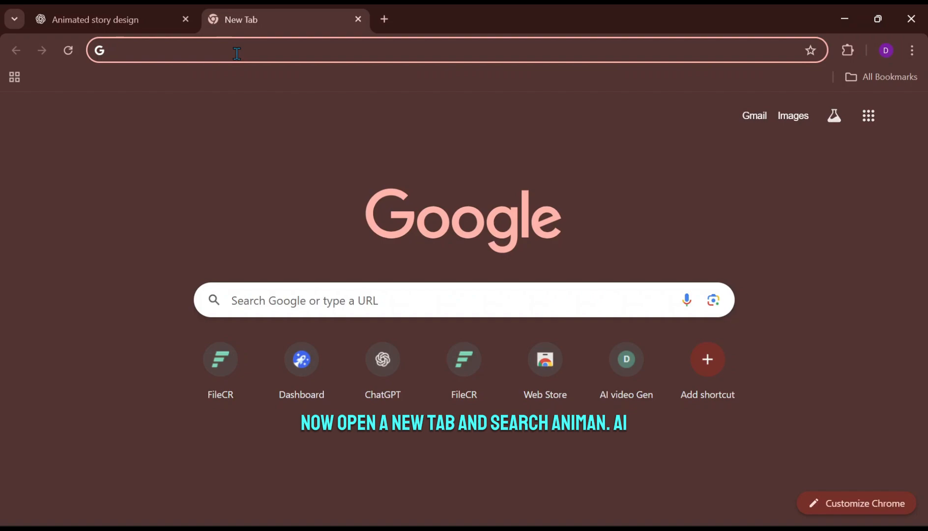
{"action": "type", "text": "animon.ai/explore"}
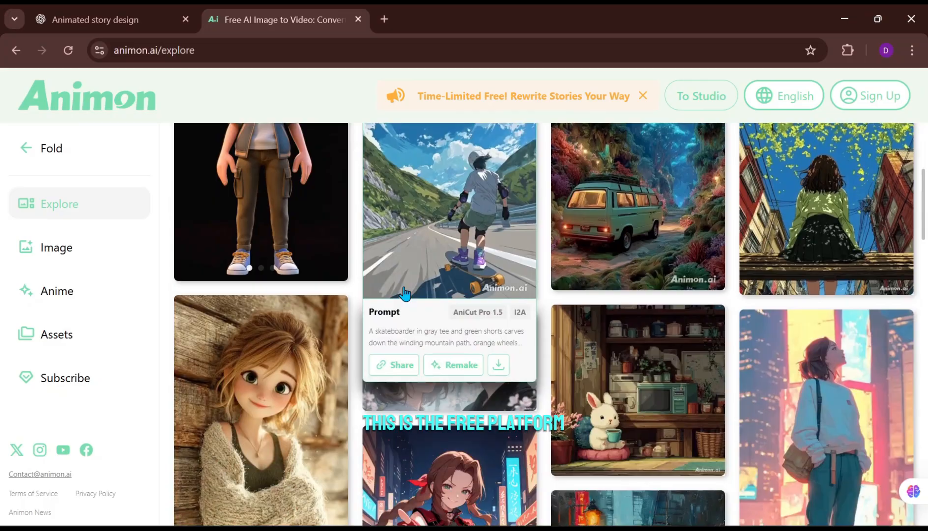
{"action": "scroll", "scroll_direction": "down", "scroll_amount": 3}
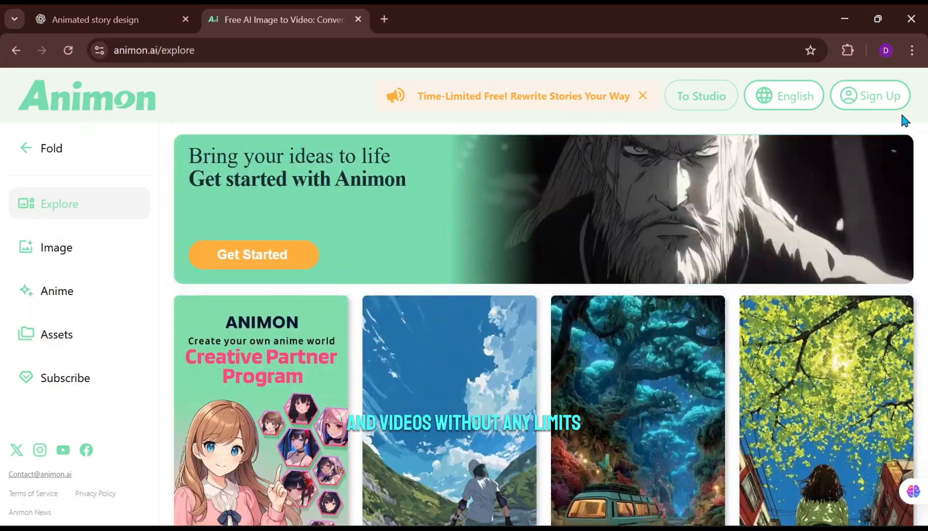
{"action": "left_click", "coordinate": [870, 95]}
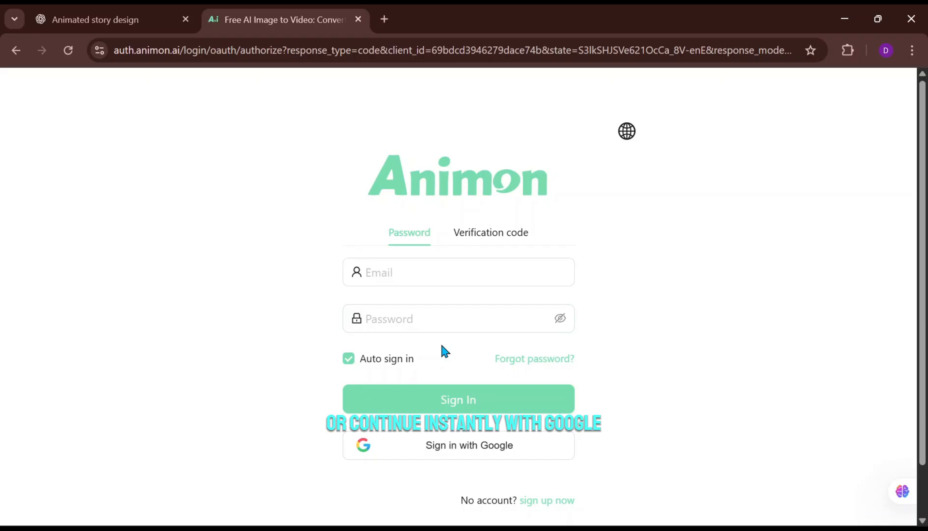
{"action": "left_click", "coordinate": [458, 445]}
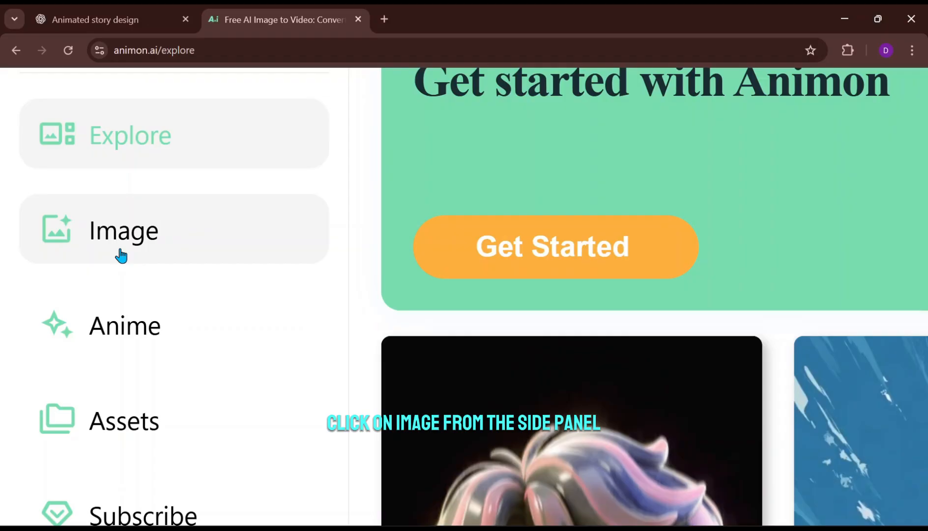
- Copy ChatGPT's Scene 1 prompt into Animon's Text to Image description box
{"action": "left_click", "coordinate": [123, 230]}
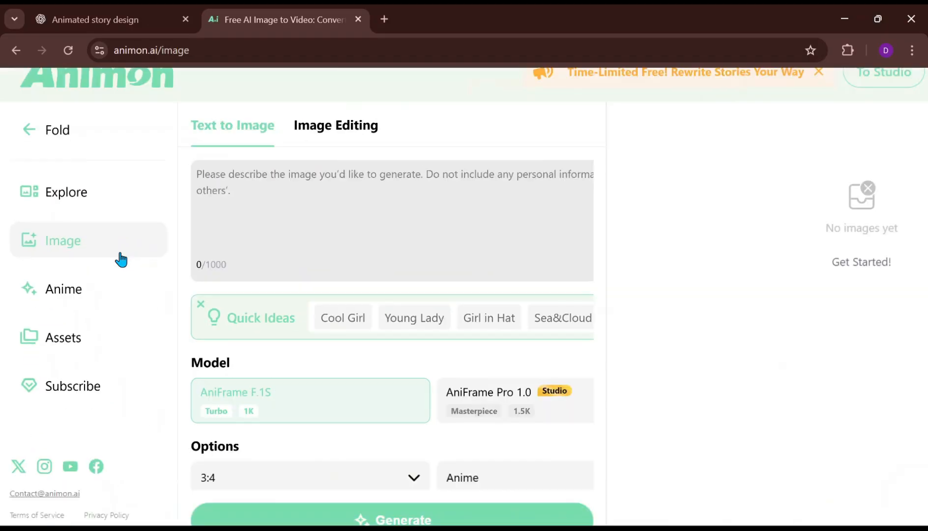
{"action": "left_click", "coordinate": [112, 19]}
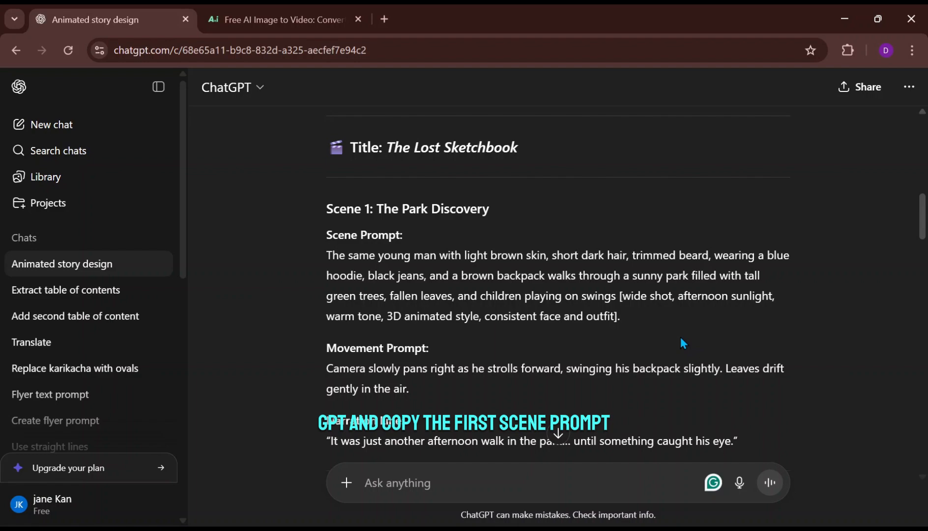
{"action": "left_click_drag", "start_coordinate": [325, 256], "coordinate": [620, 315]}
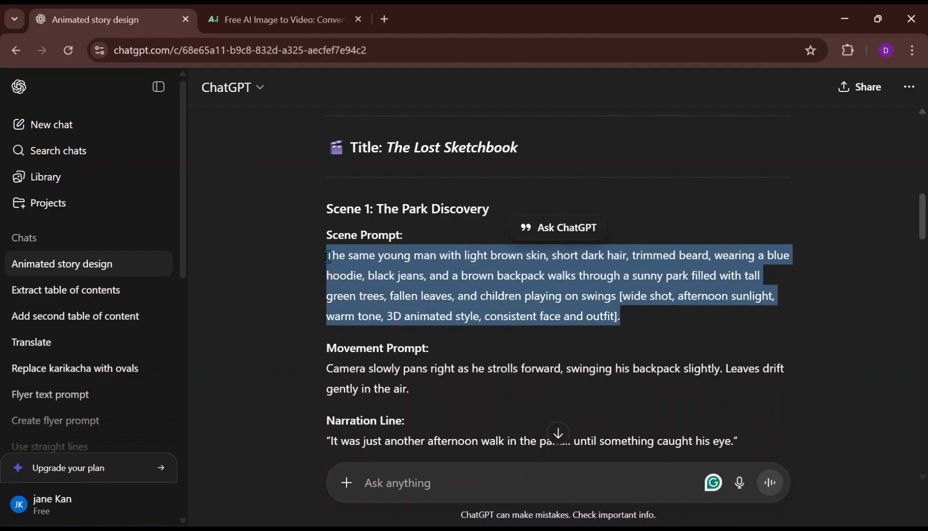
{"action": "left_click", "coordinate": [284, 20]}
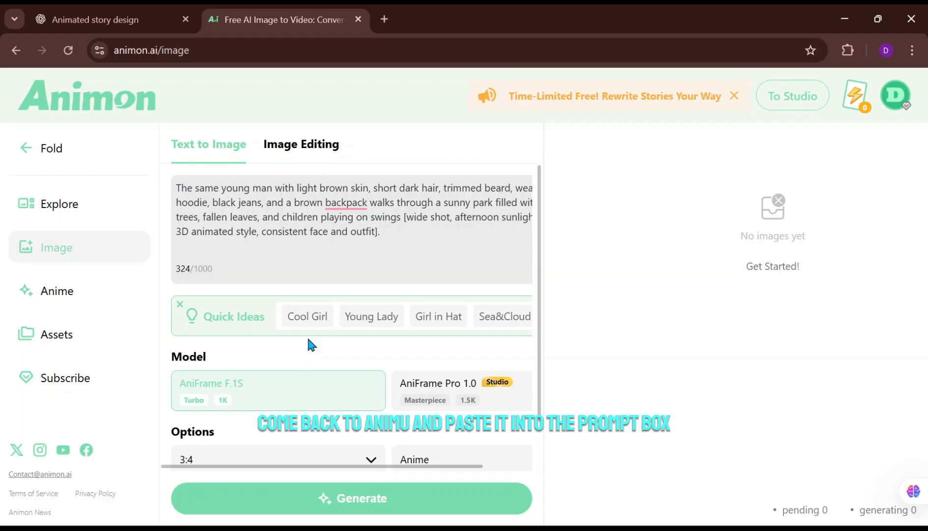
{"action": "scroll", "scroll_direction": "down", "scroll_amount": 3}
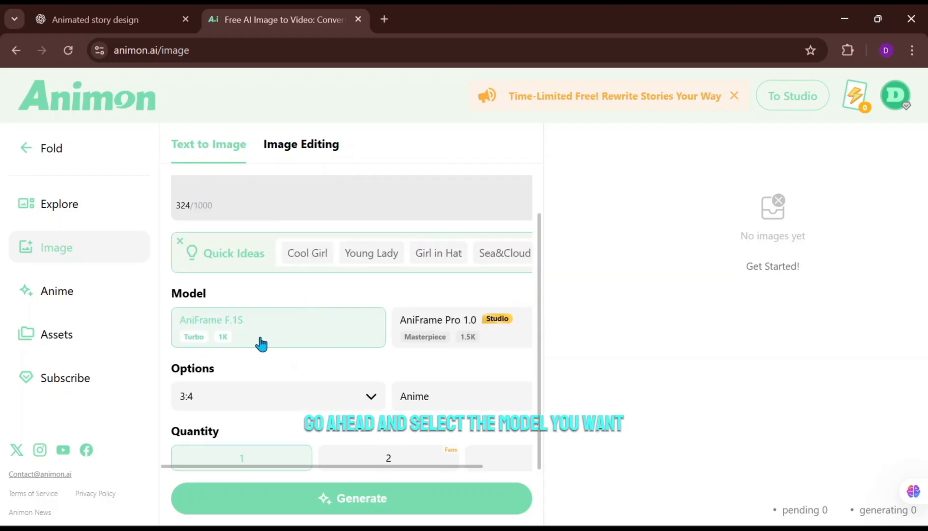
- Generate the Scene 1 image with AniFrame F.1S, 16:9 ratio and 3D Anime style
{"action": "left_click", "coordinate": [278, 396]}
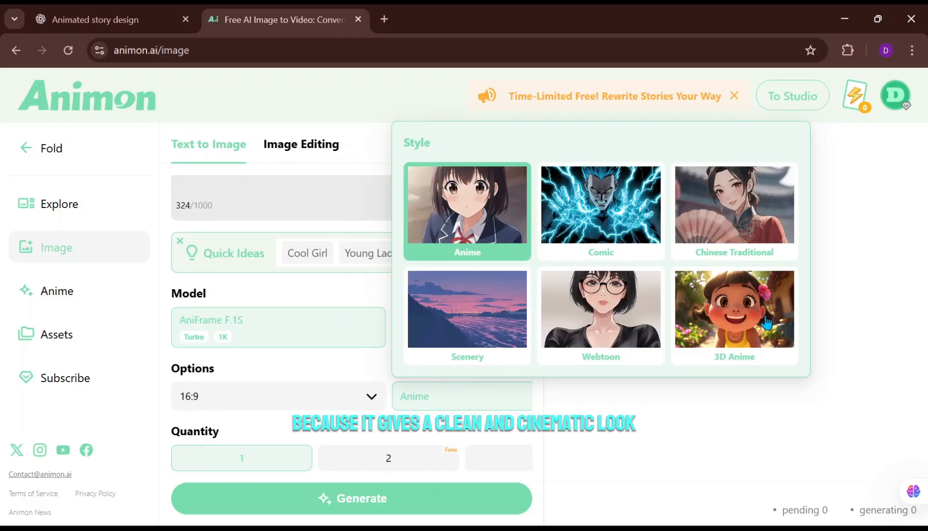
{"action": "left_click", "coordinate": [734, 313]}
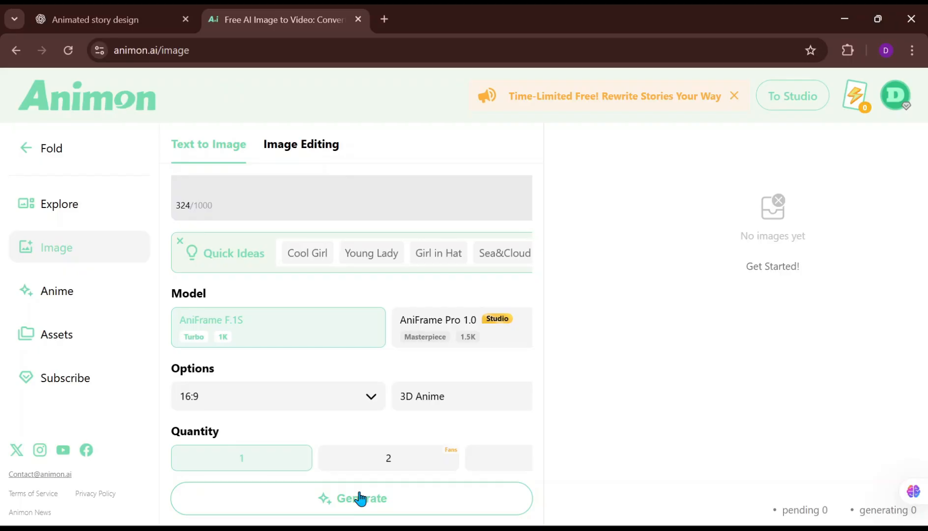
{"action": "left_click", "coordinate": [352, 498]}
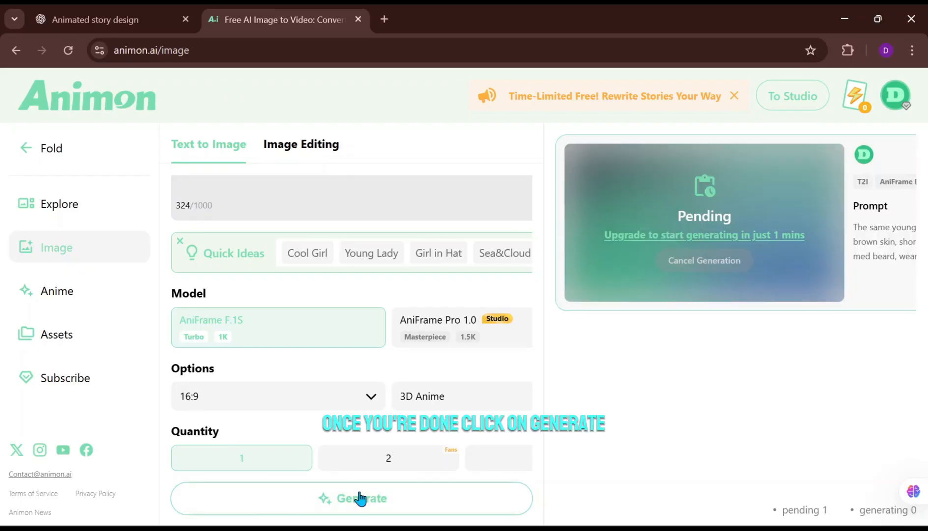
{"action": "left_click", "coordinate": [461, 396]}
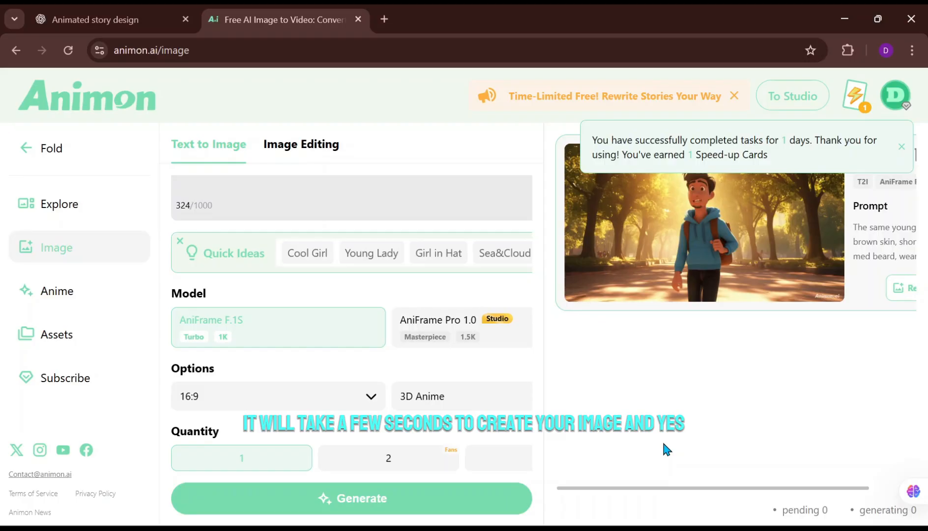
{"action": "left_click", "coordinate": [110, 19]}
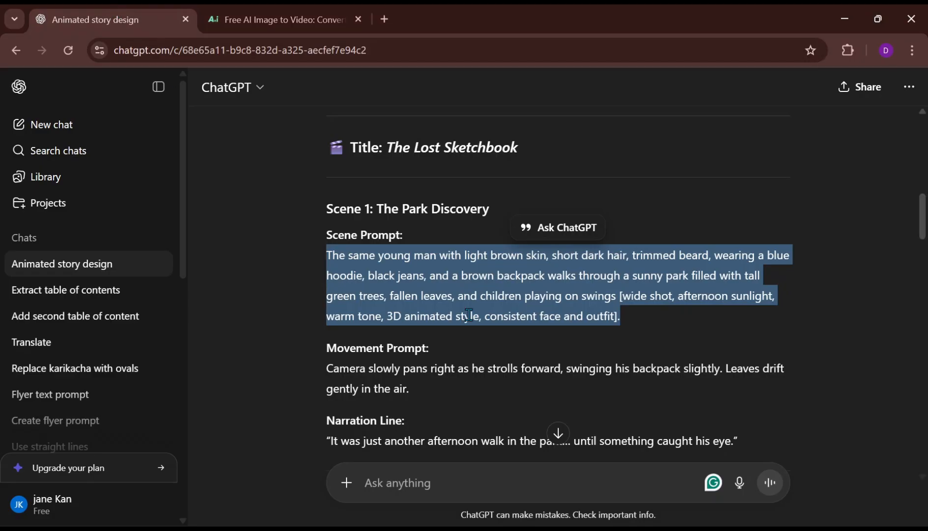
- Carry the Scene 2 prompt from ChatGPT over to Animon
{"action": "scroll", "scroll_direction": "down", "scroll_amount": 3}
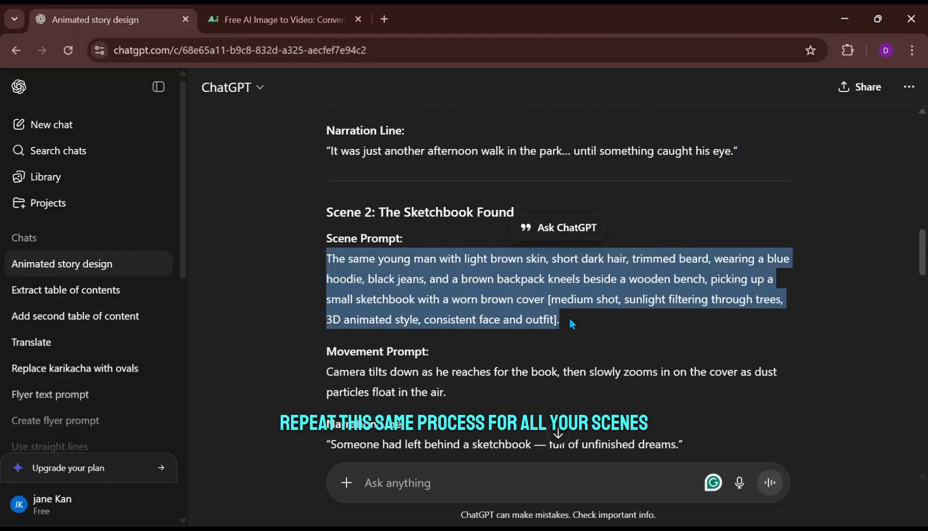
{"action": "left_click", "coordinate": [284, 19]}
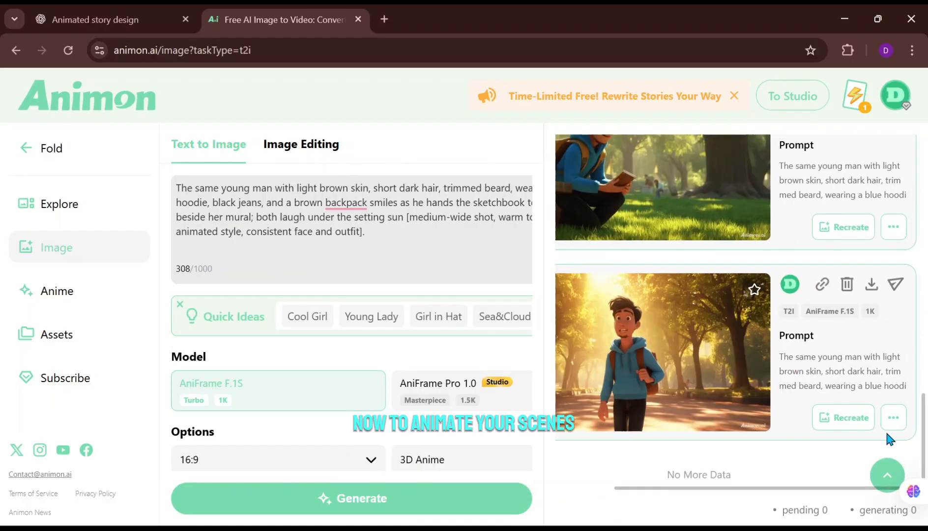
- Load the Scene 1 park image into Image to Anime from saved assets
{"action": "left_click", "coordinate": [893, 417]}
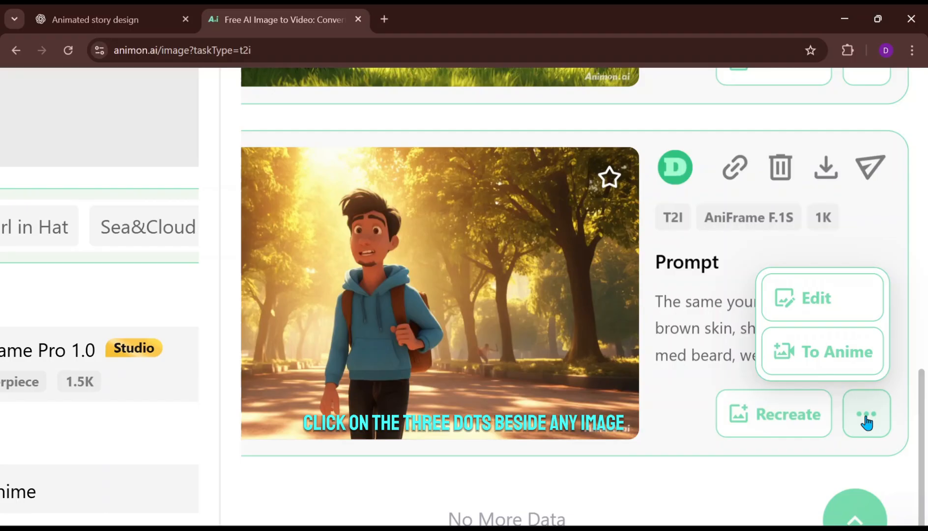
{"action": "left_click", "coordinate": [866, 413]}
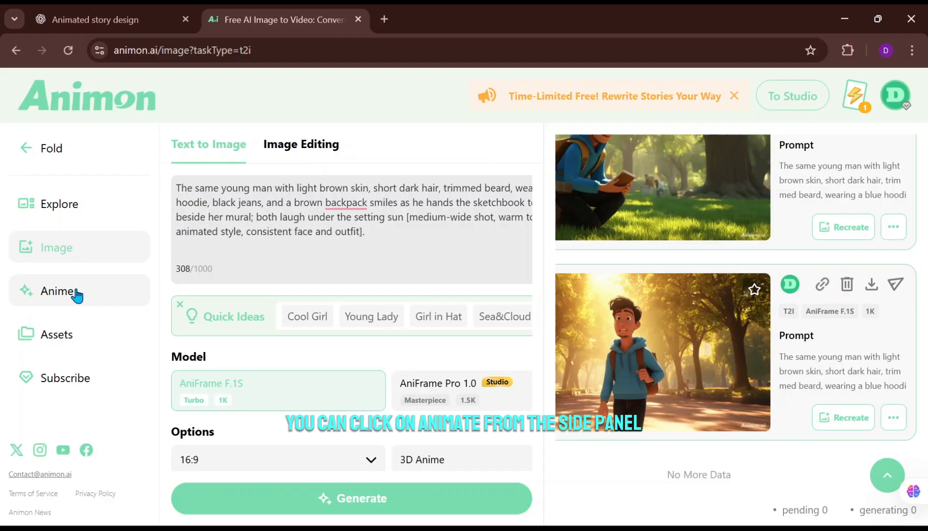
{"action": "left_click", "coordinate": [56, 290]}
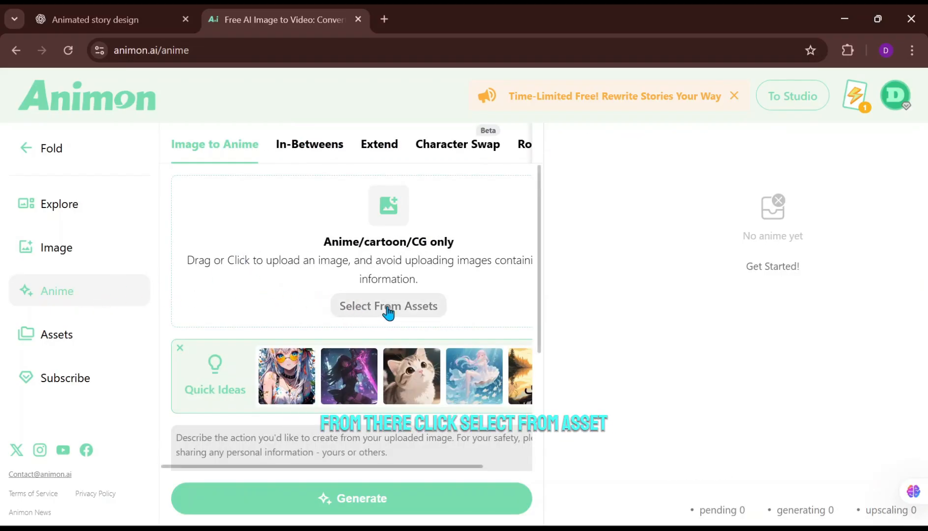
{"action": "left_click", "coordinate": [388, 306]}
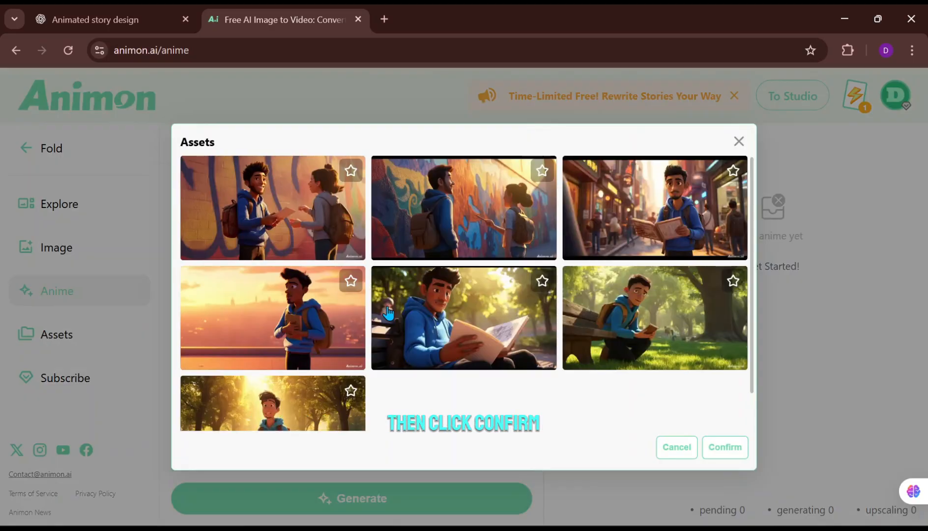
{"action": "scroll", "scroll_direction": "down", "scroll_amount": 3}
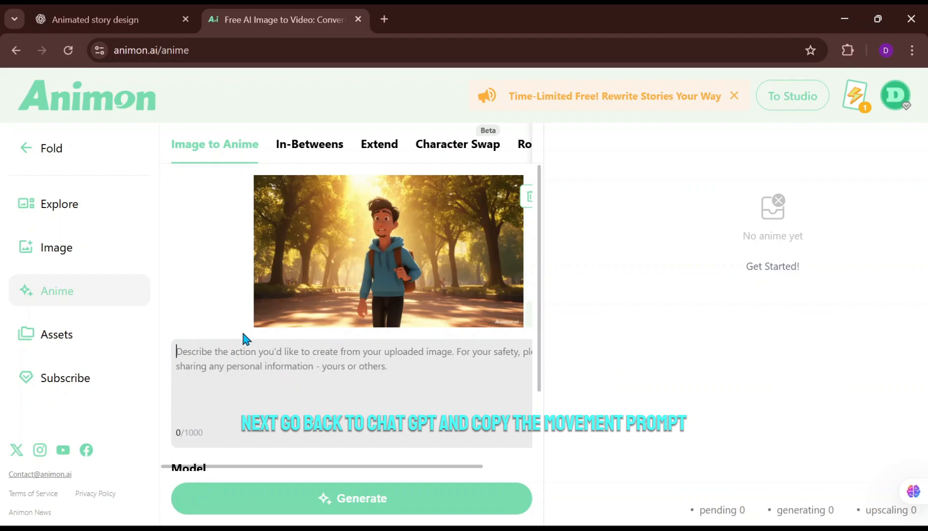
- Paste Scene 1's movement prompt and generate the park walking clip
{"action": "left_click", "coordinate": [107, 19]}
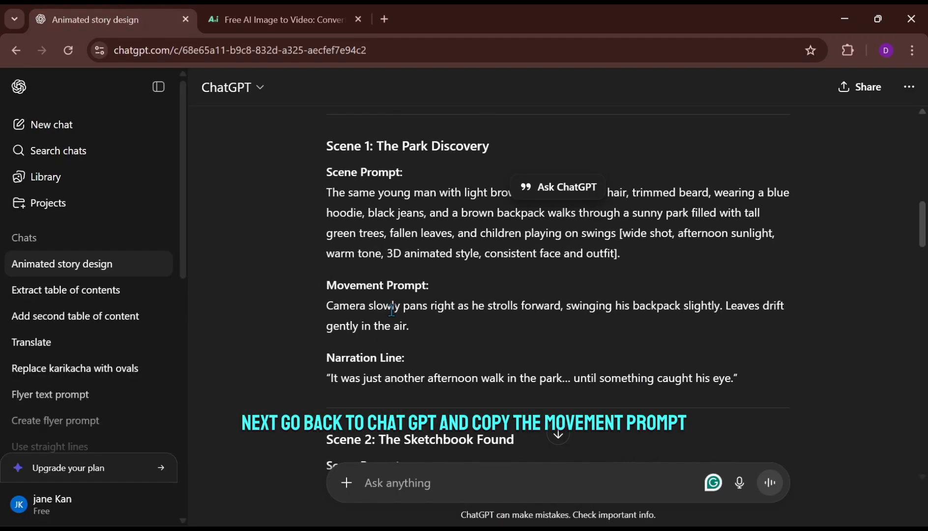
{"action": "left_click_drag", "start_coordinate": [360, 326], "coordinate": [409, 325]}
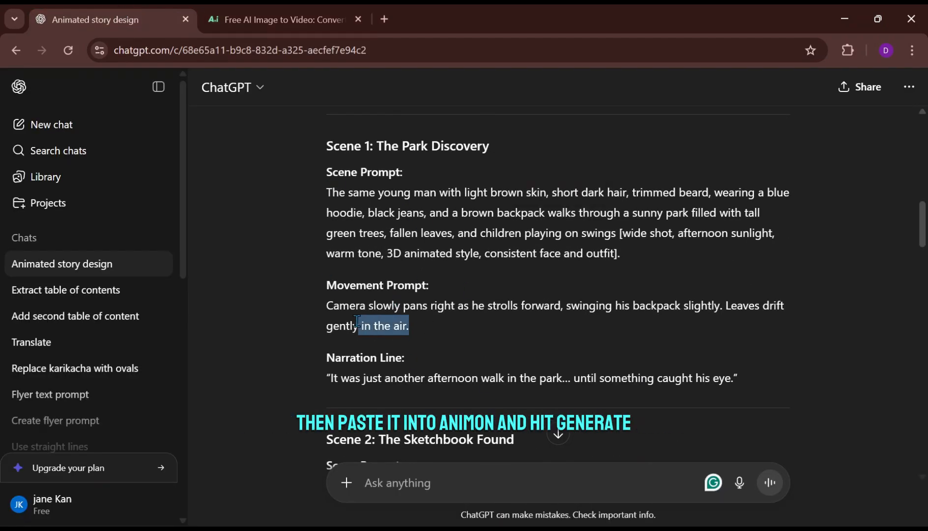
{"action": "left_click", "coordinate": [279, 20]}
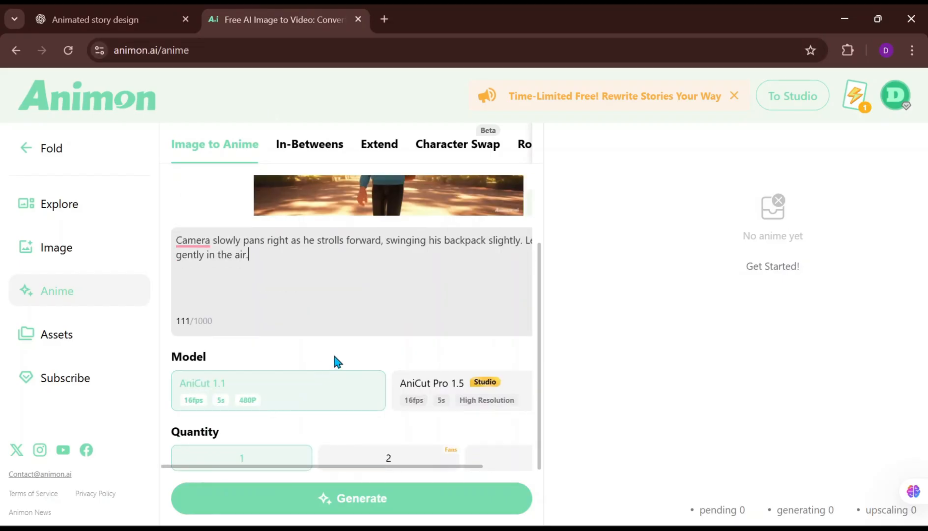
{"action": "left_click", "coordinate": [351, 498]}
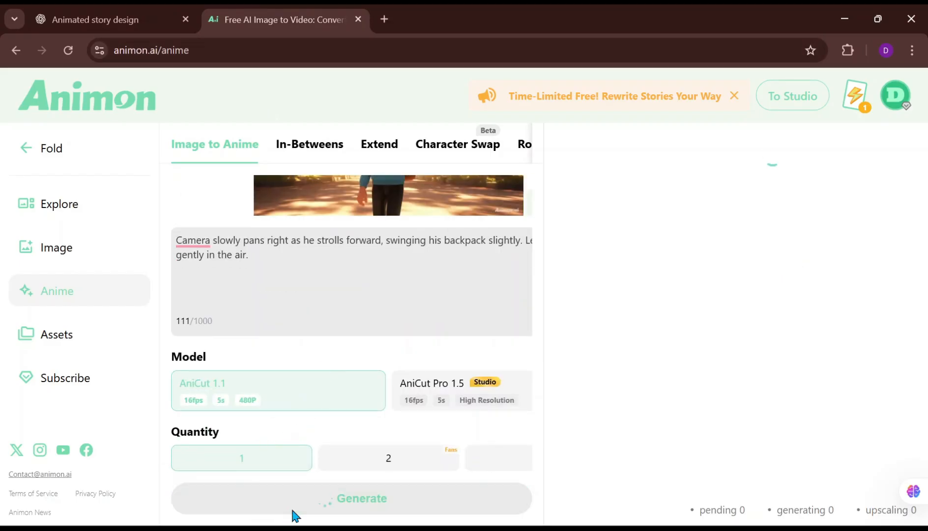
{"action": "left_click", "coordinate": [352, 498]}
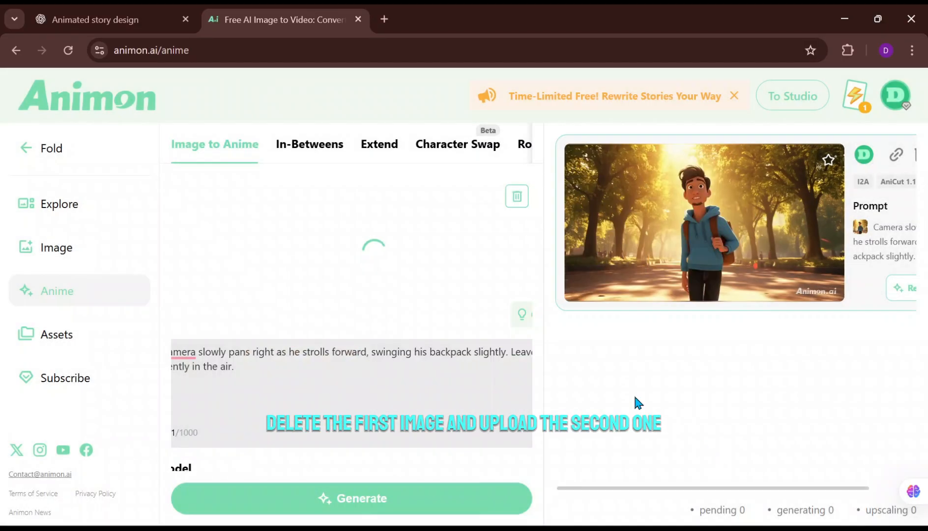
- Bring over Scene 2's movement prompt and save the park walking clip to disk
{"action": "left_click", "coordinate": [107, 20]}
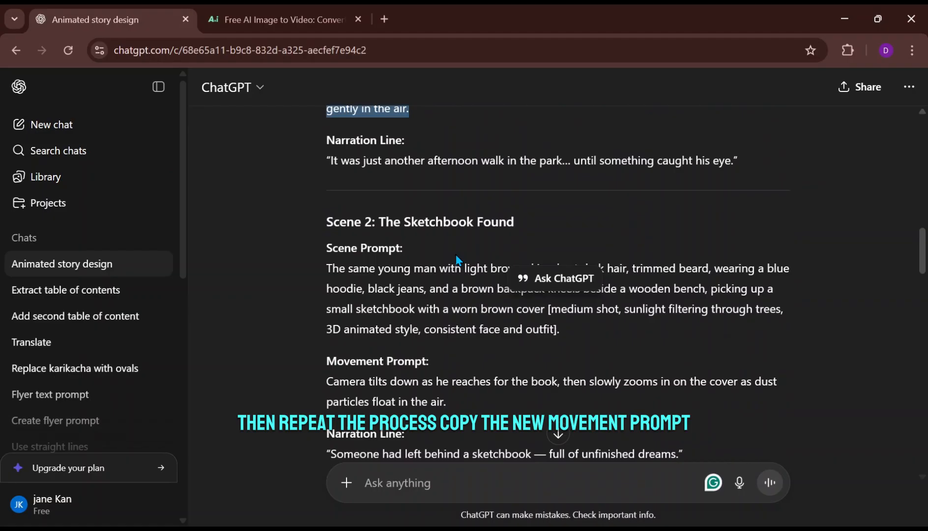
{"action": "scroll", "scroll_direction": "down", "scroll_amount": 3}
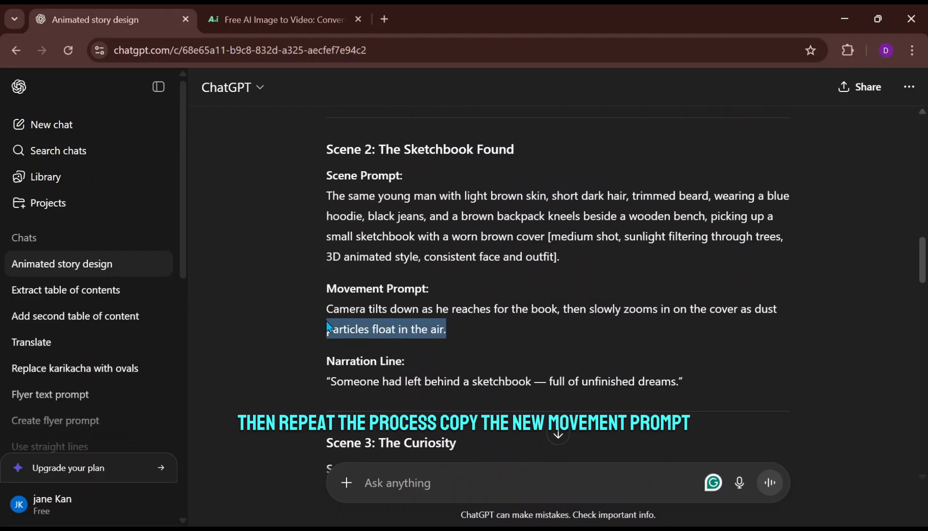
{"action": "left_click", "coordinate": [279, 20]}
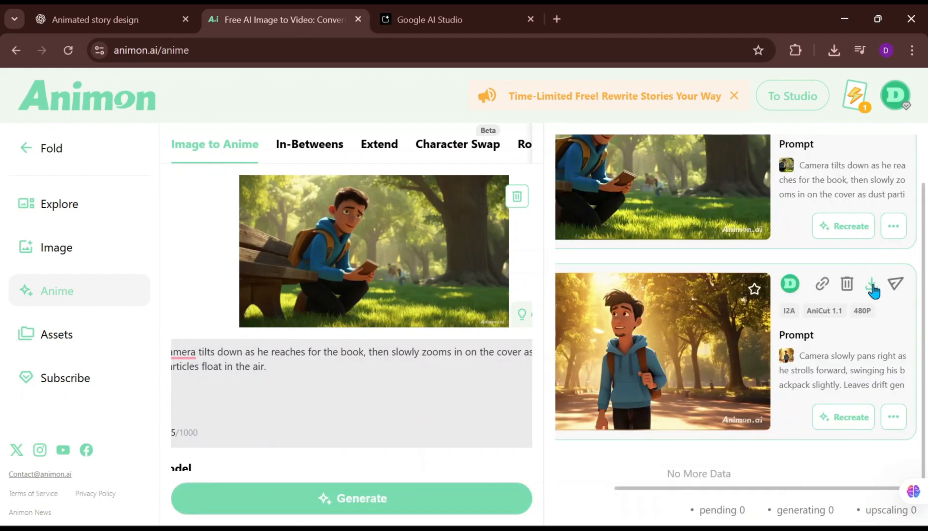
{"action": "left_click", "coordinate": [874, 284]}
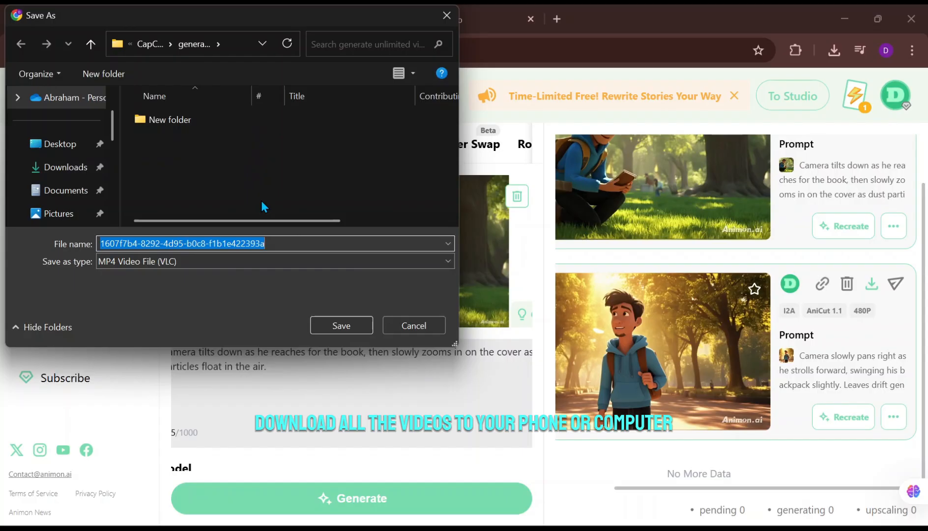
{"action": "left_click", "coordinate": [341, 325]}
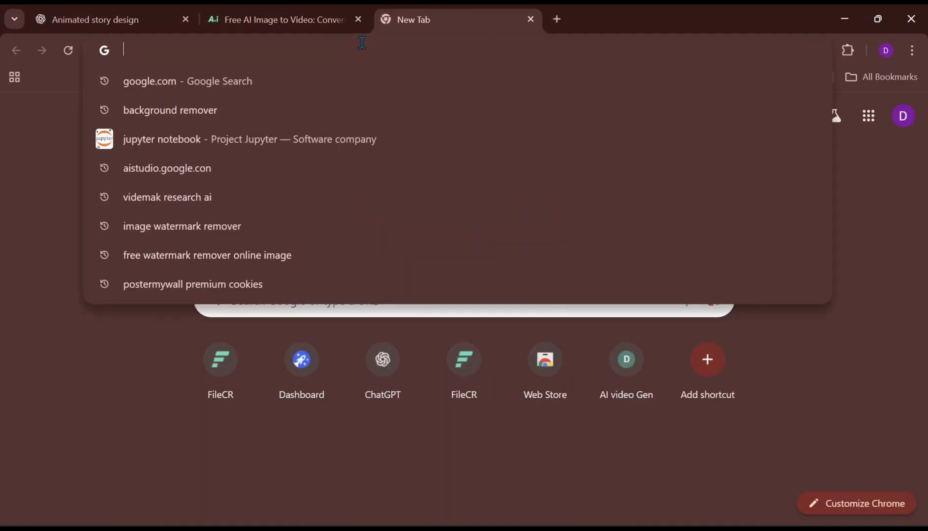
- Open Gemini speech generation in AI Studio with Single-speaker audio selected
{"action": "type", "text": "aistudio.google.com/gen-media"}
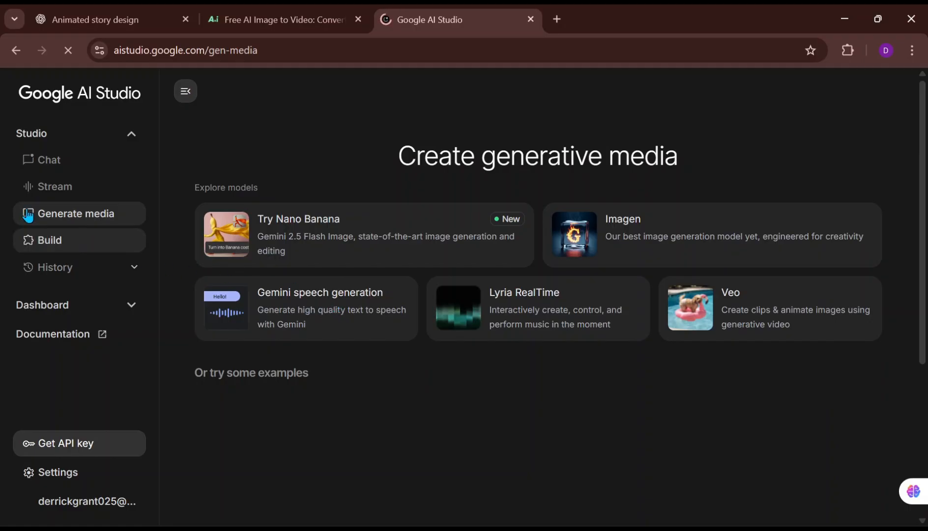
{"action": "left_click", "coordinate": [76, 214]}
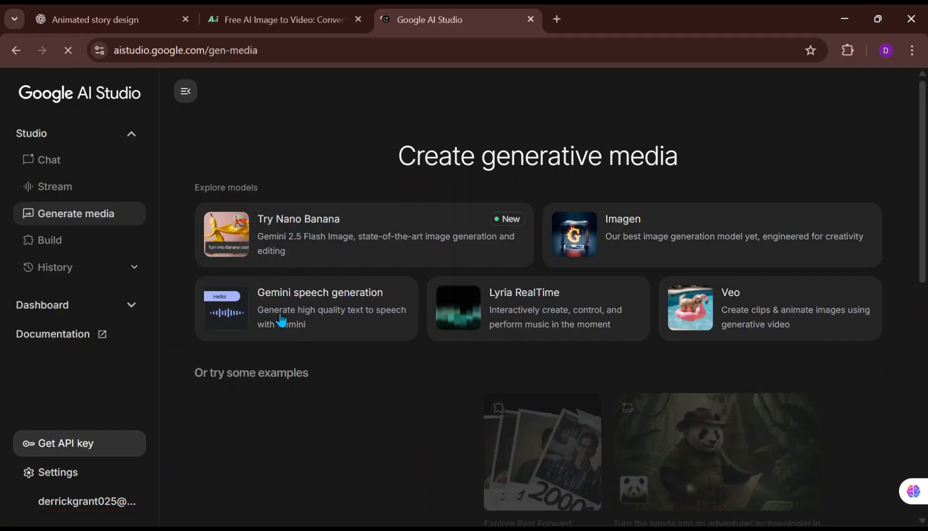
{"action": "left_click", "coordinate": [318, 308]}
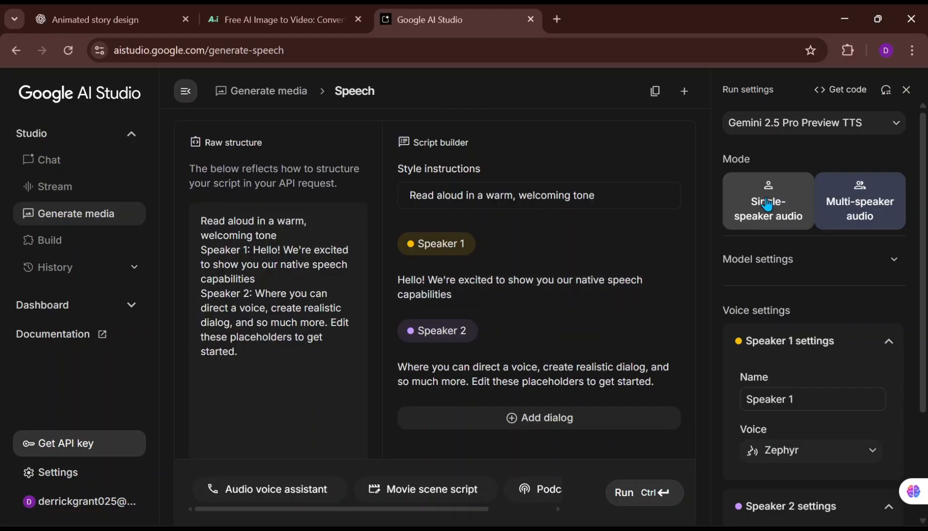
{"action": "left_click", "coordinate": [769, 200]}
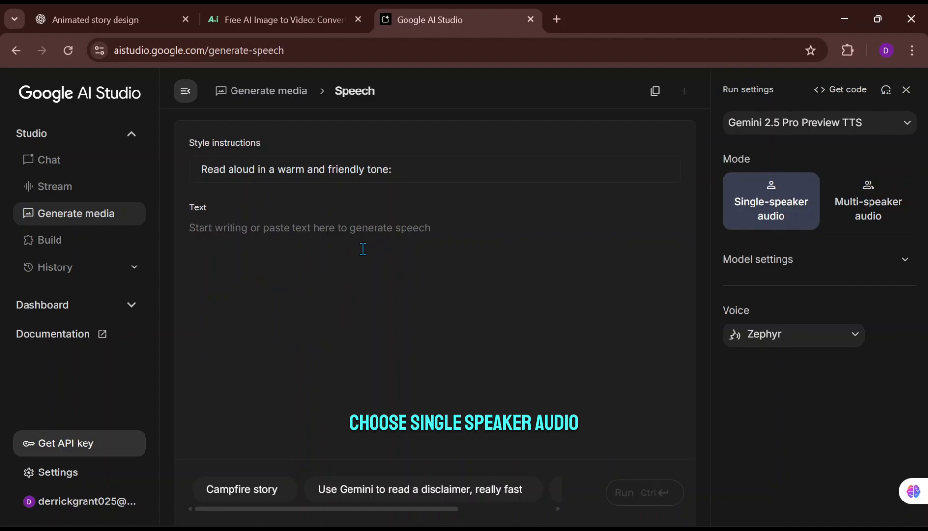
{"action": "left_click", "coordinate": [105, 20]}
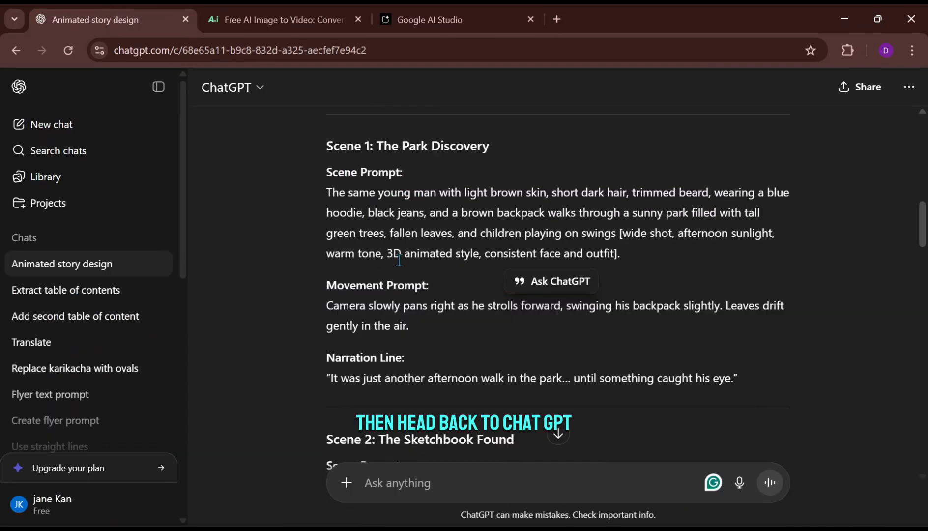
- Collect all seven narration lines from ChatGPT and bring them to AI Studio
{"action": "scroll", "scroll_direction": "down", "scroll_amount": 3}
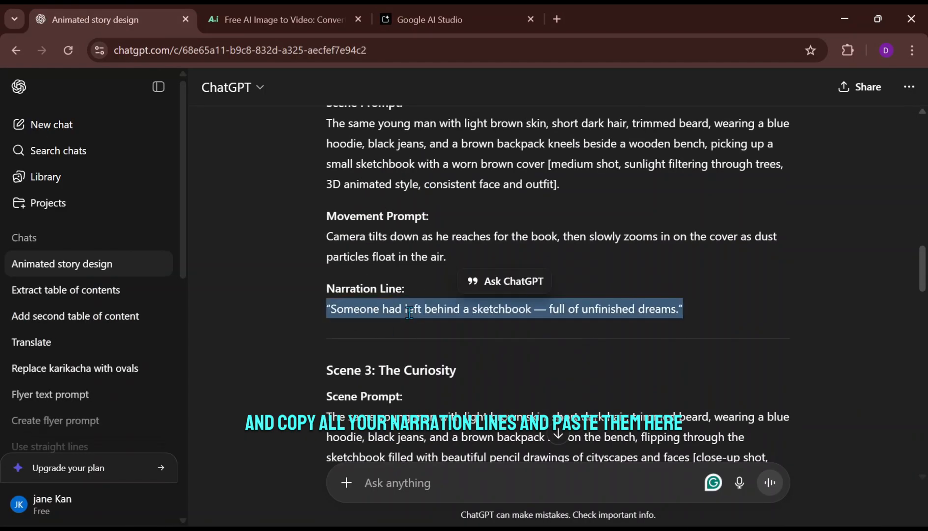
{"action": "scroll", "scroll_direction": "down", "scroll_amount": 3}
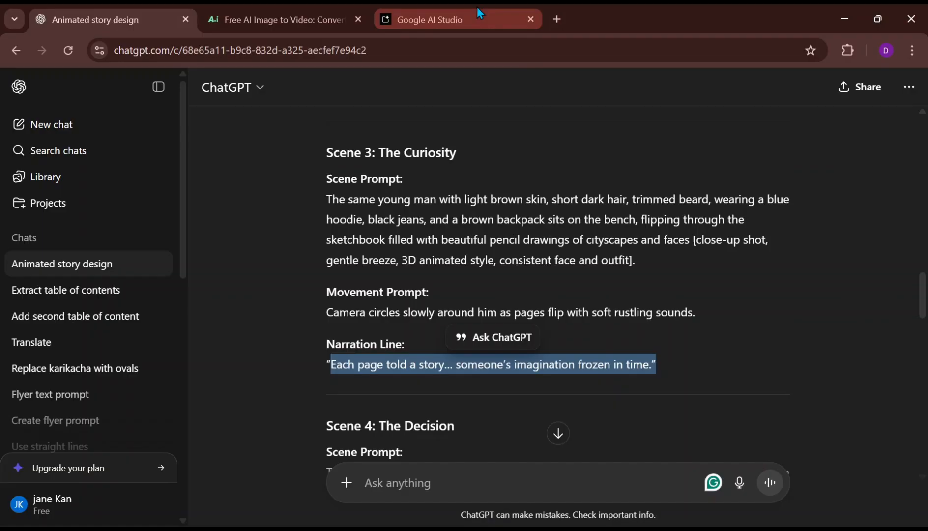
{"action": "scroll", "scroll_direction": "down", "scroll_amount": 3}
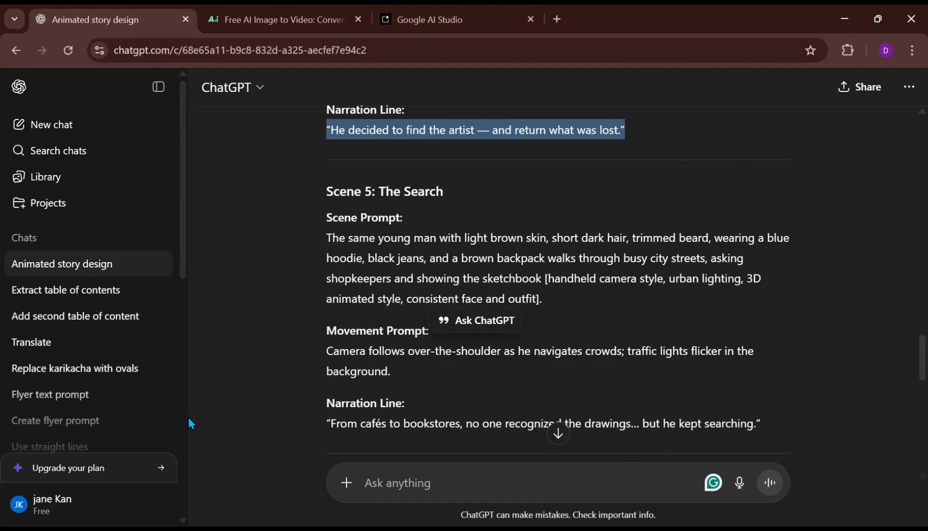
{"action": "scroll", "scroll_direction": "down", "scroll_amount": 3}
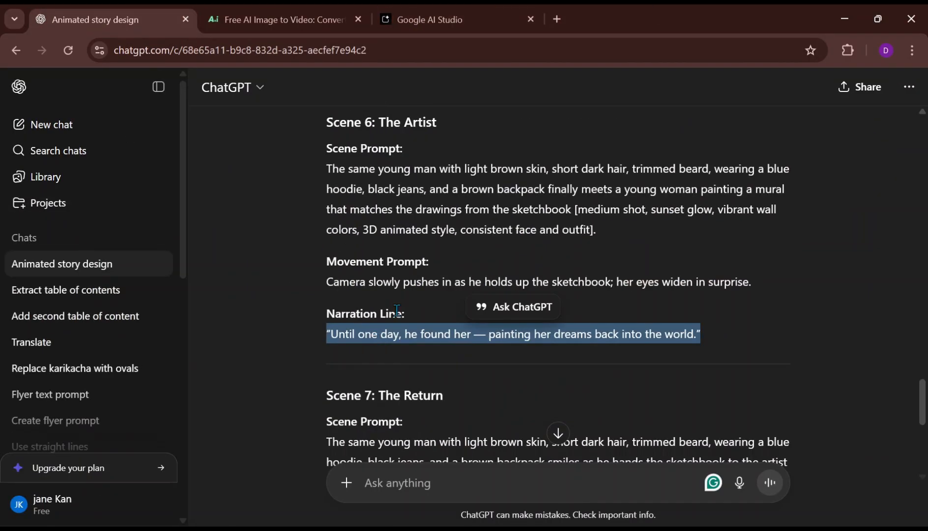
{"action": "left_click", "coordinate": [456, 20]}
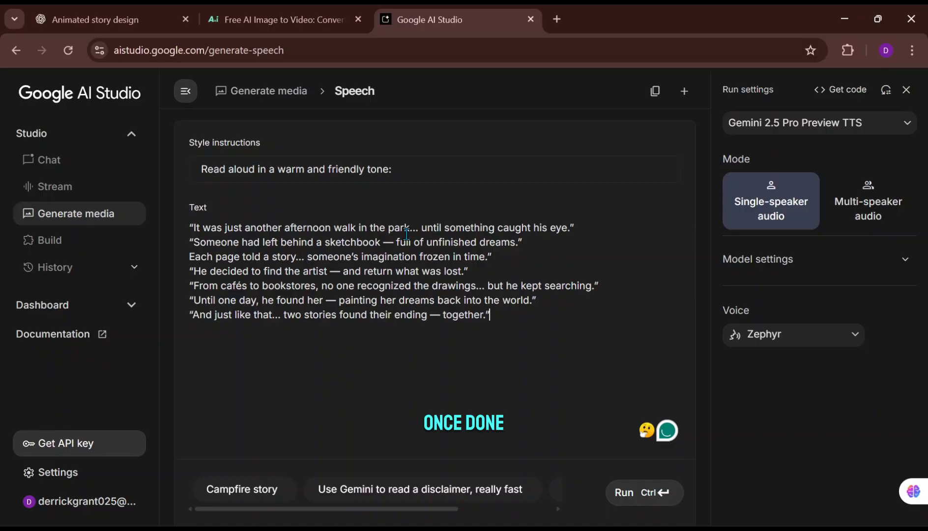
- Switch the voice to Iapetus, run generation, and download the 42-second narration
{"action": "left_click", "coordinate": [793, 334]}
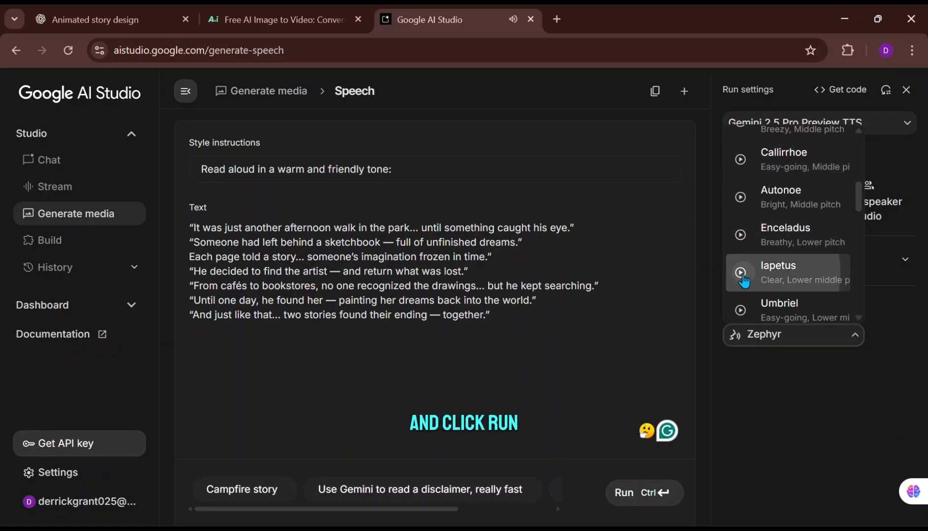
{"action": "left_click", "coordinate": [623, 492]}
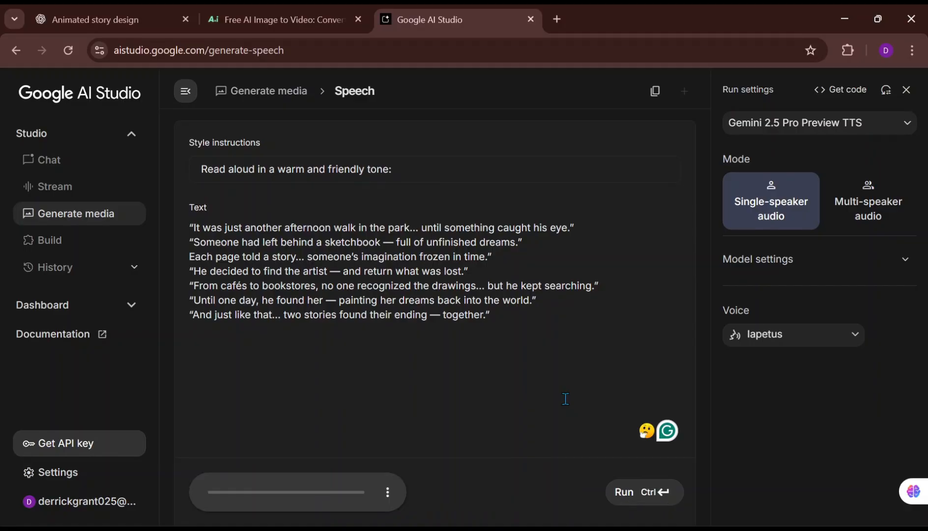
{"action": "left_click", "coordinate": [624, 492]}
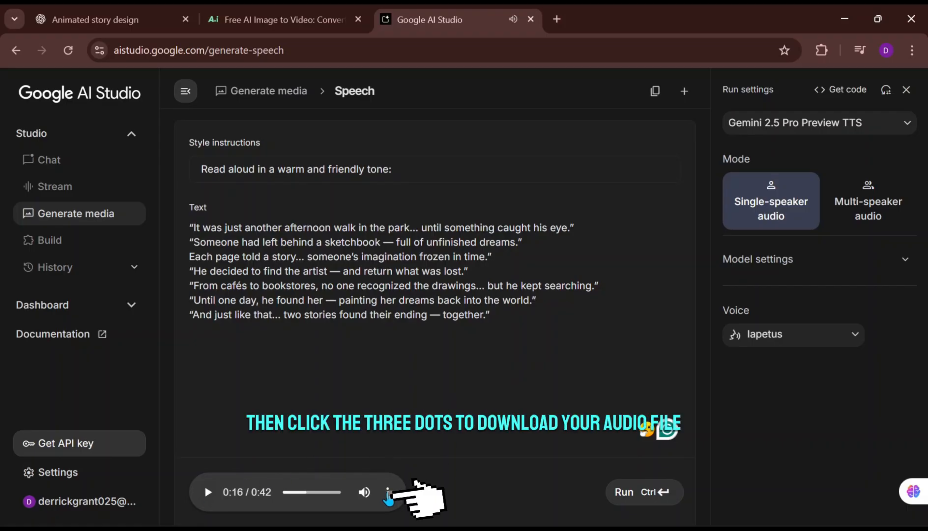
{"action": "left_click", "coordinate": [388, 492]}
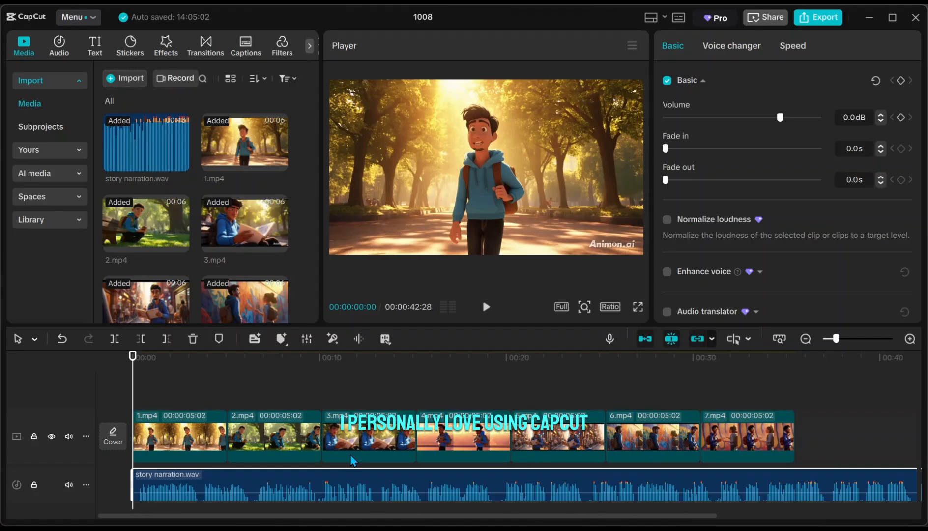
- Slow the third scene clip to about 0.72x and a later clip to 0.9x, then play back
{"action": "left_click", "coordinate": [486, 307]}
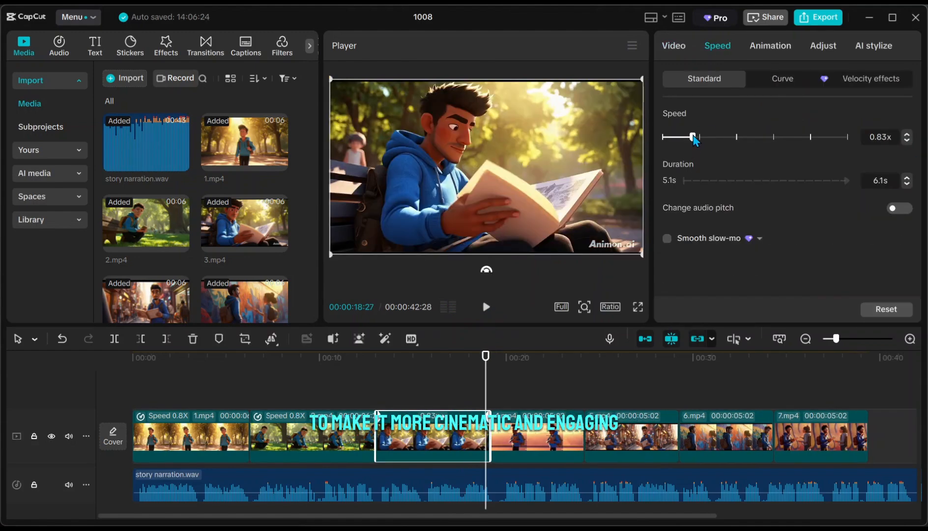
{"action": "left_click_drag", "start_coordinate": [694, 137], "coordinate": [686, 137]}
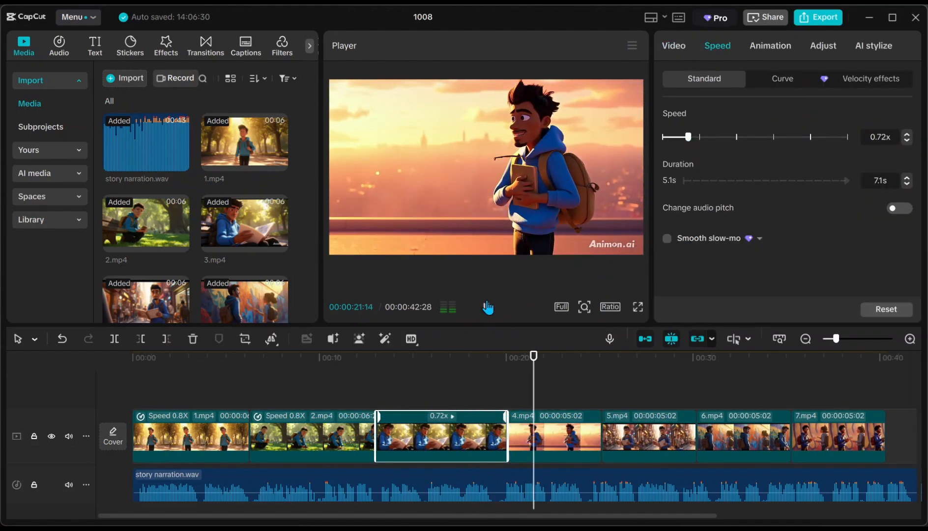
{"action": "left_click", "coordinate": [487, 307]}
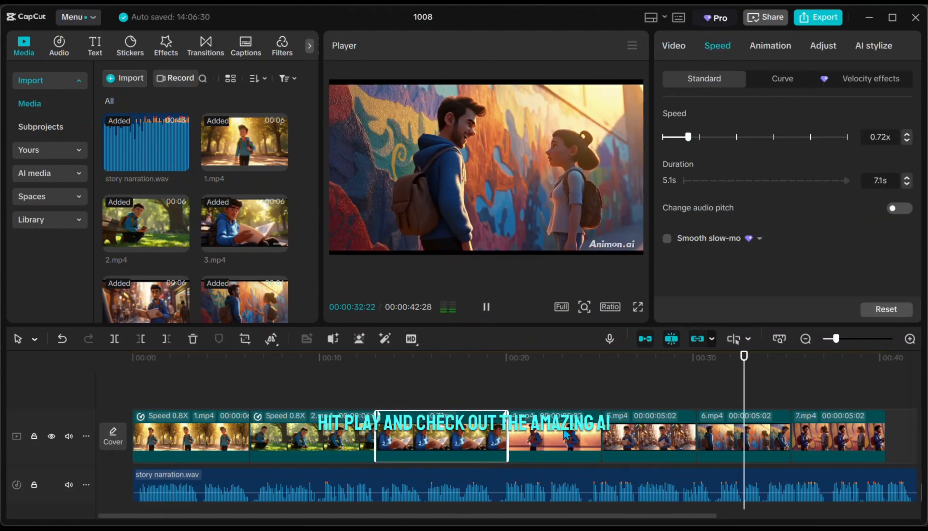
{"action": "left_click_drag", "start_coordinate": [687, 137], "coordinate": [693, 137]}
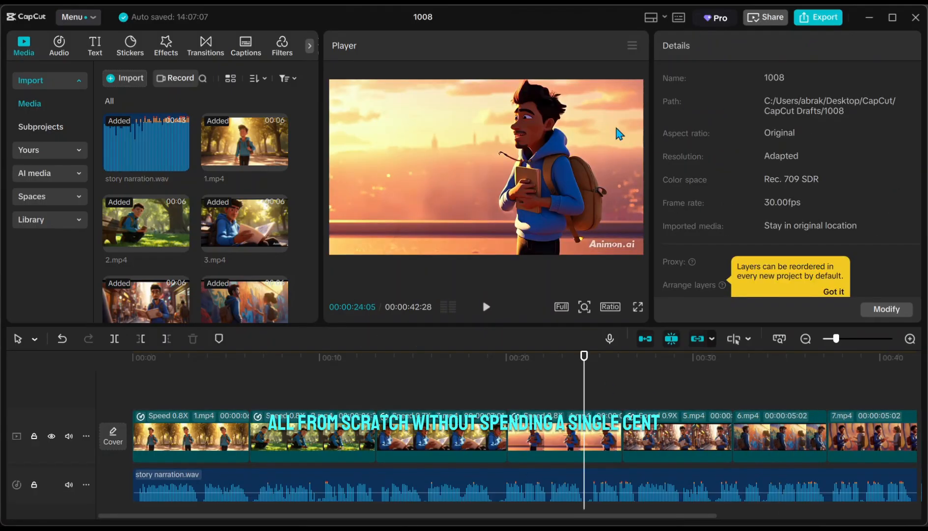
{"action": "left_click", "coordinate": [485, 306]}
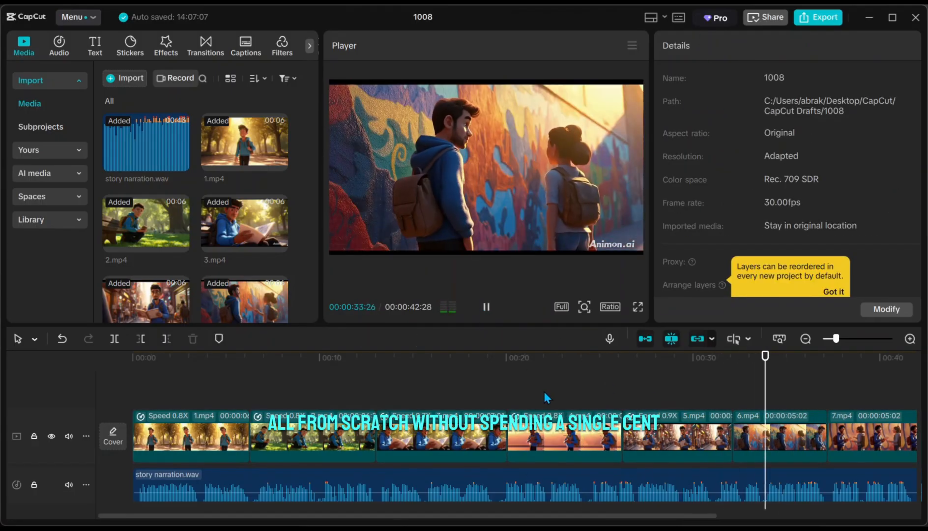